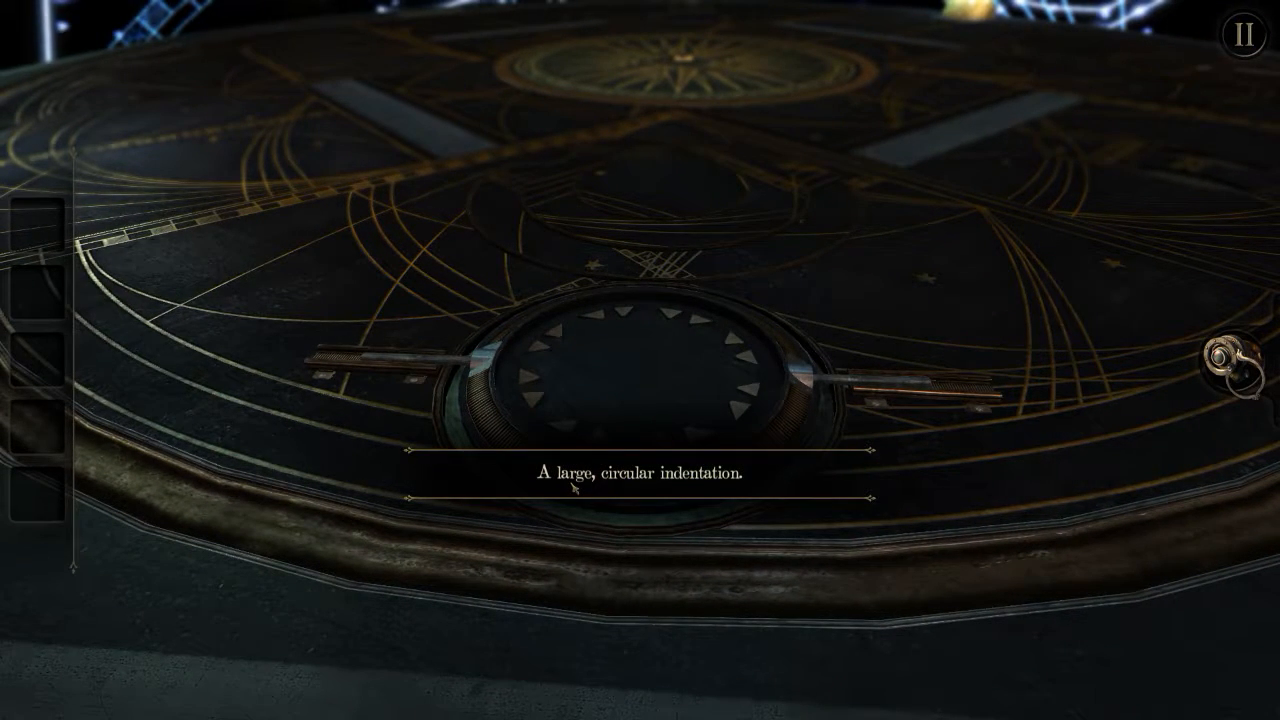
mouse_move(605, 393)
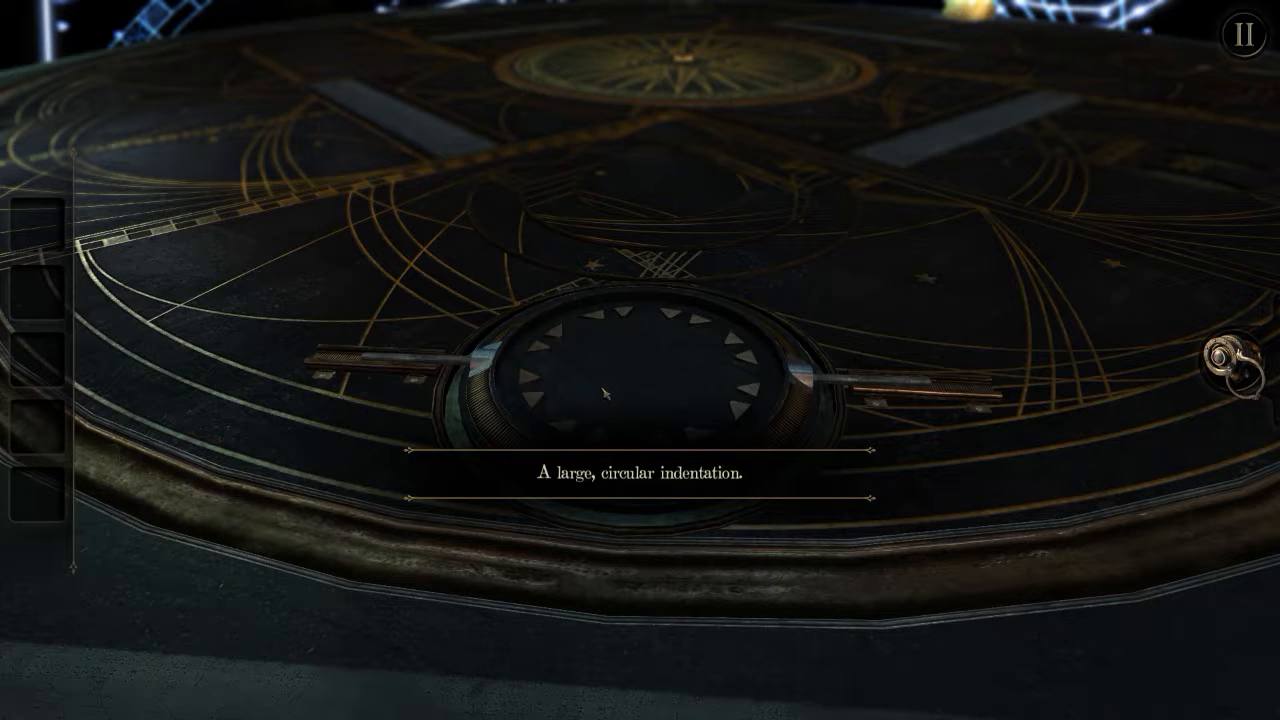
mouse_move(678, 333)
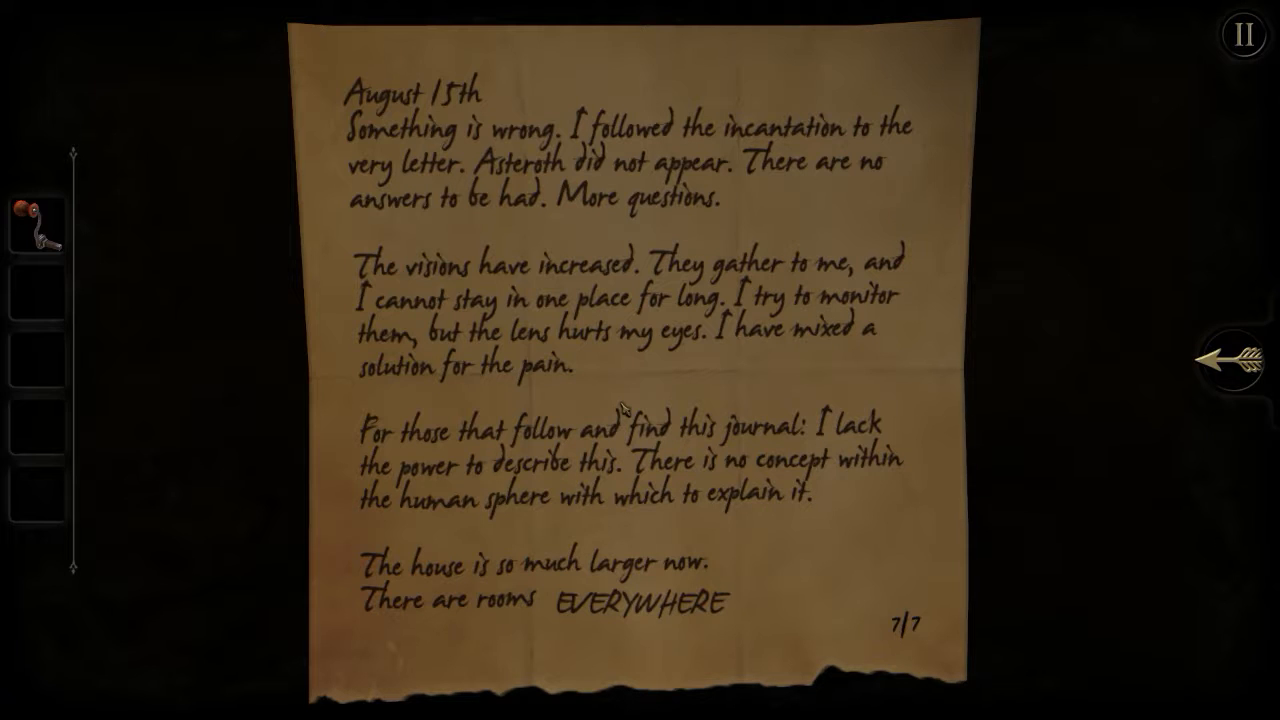
mouse_move(703, 370)
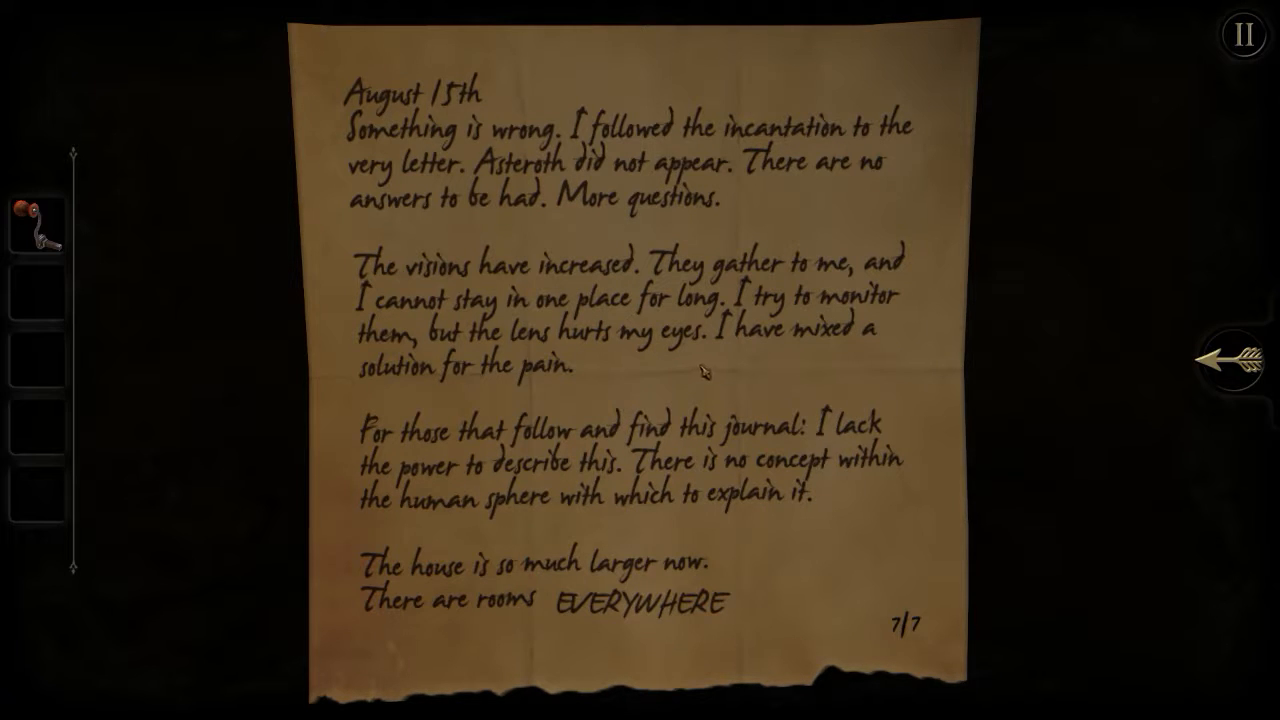
mouse_move(805, 352)
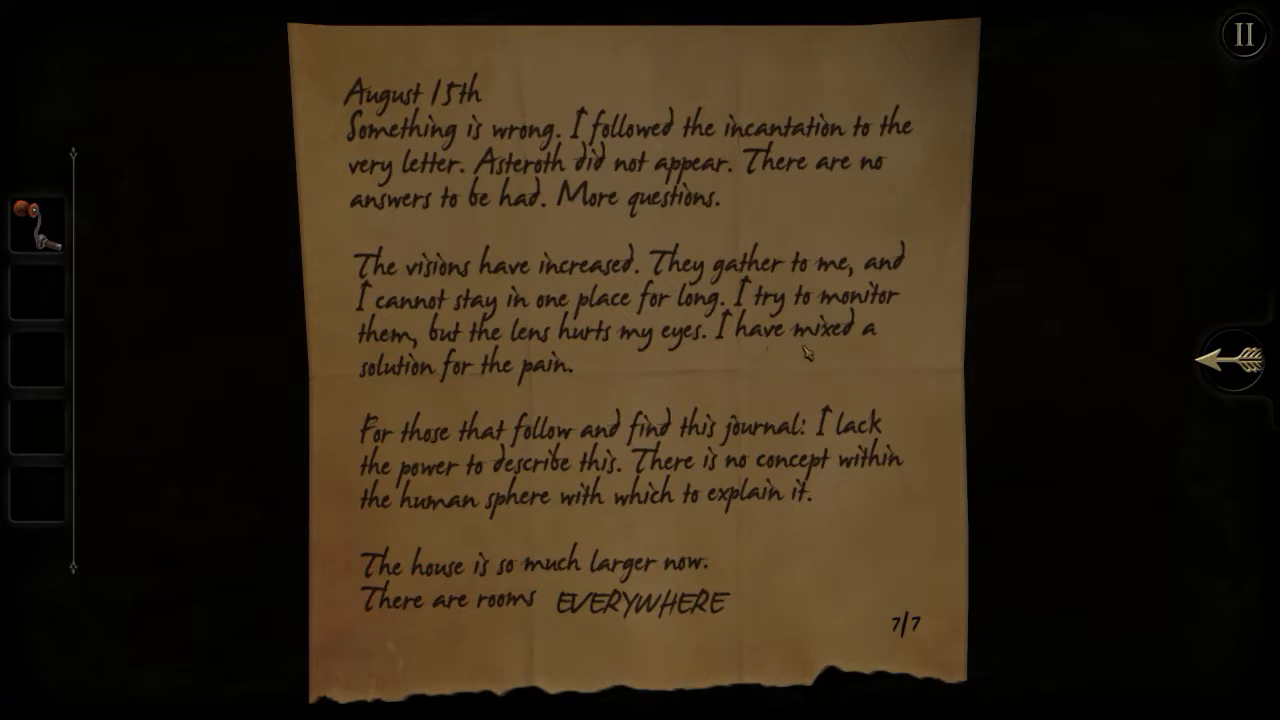
mouse_move(510, 455)
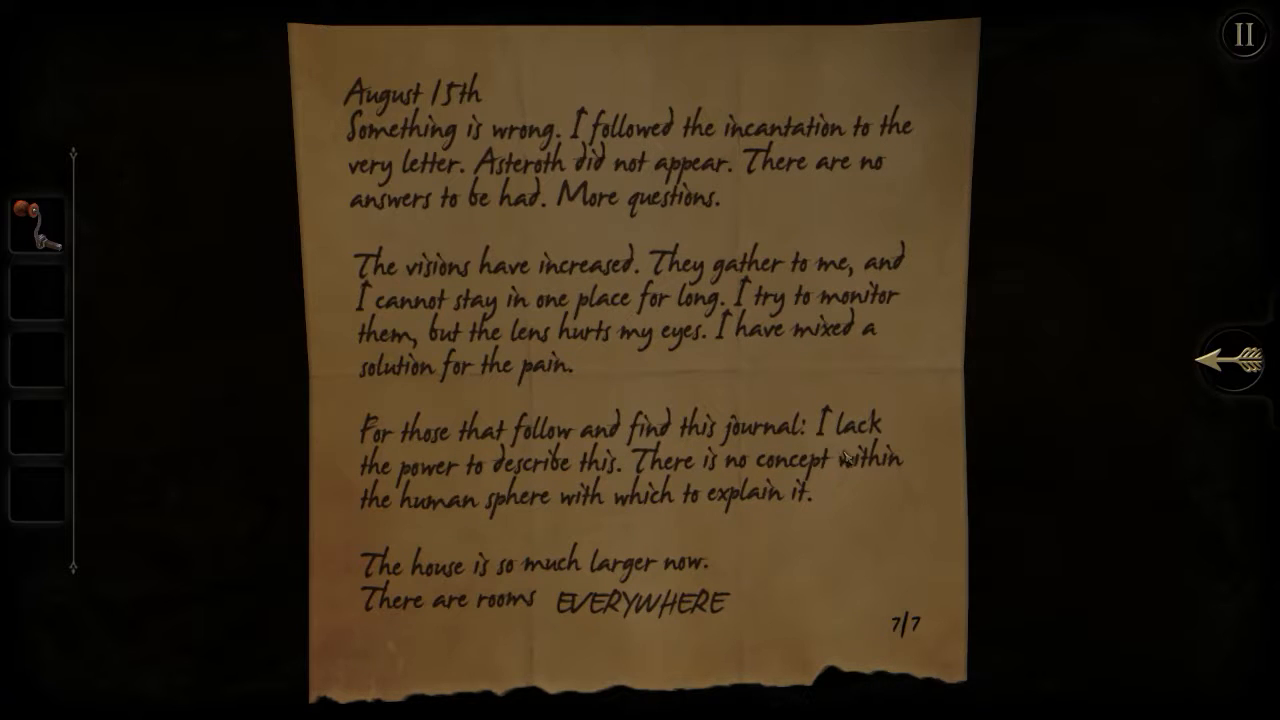
mouse_move(600, 482)
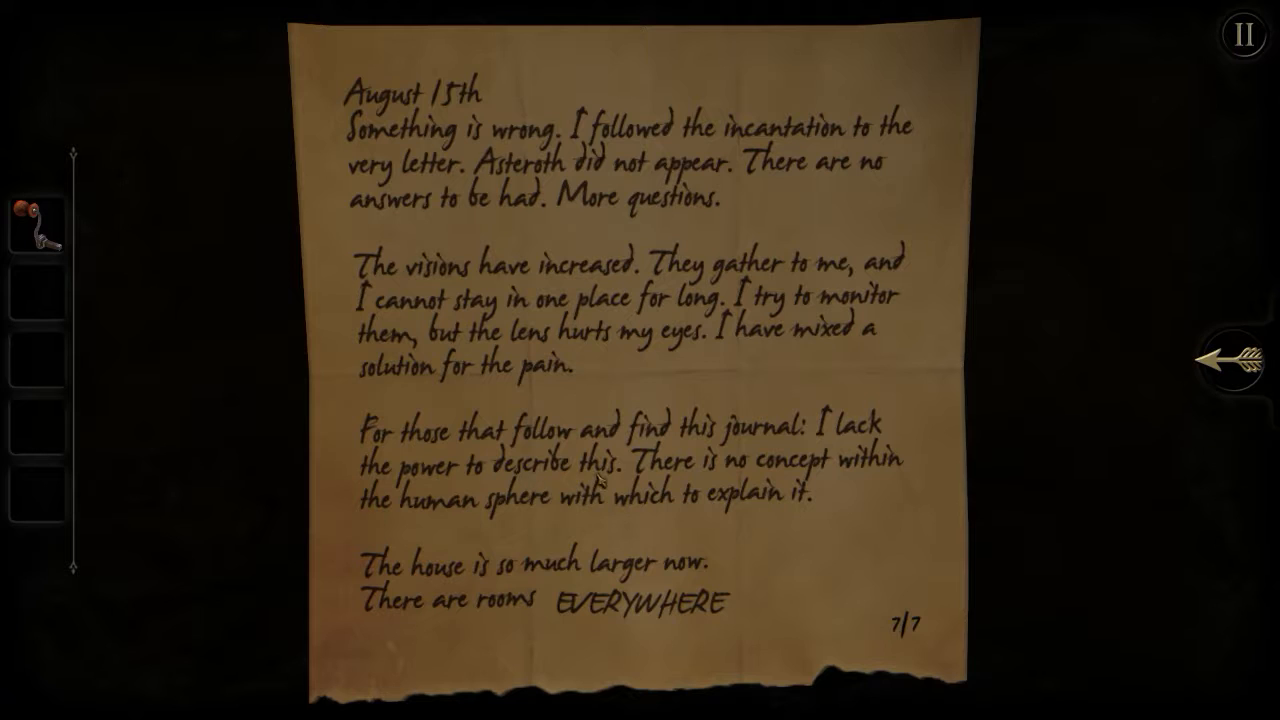
mouse_move(878, 490)
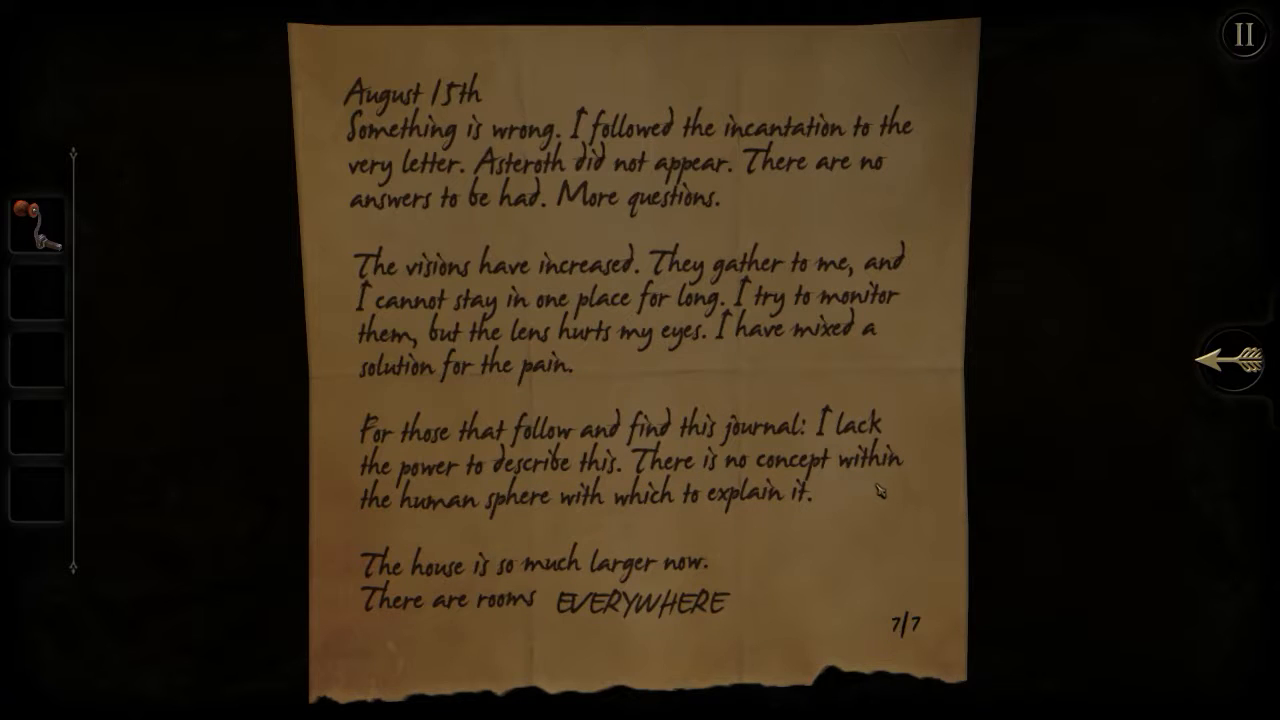
mouse_move(540, 528)
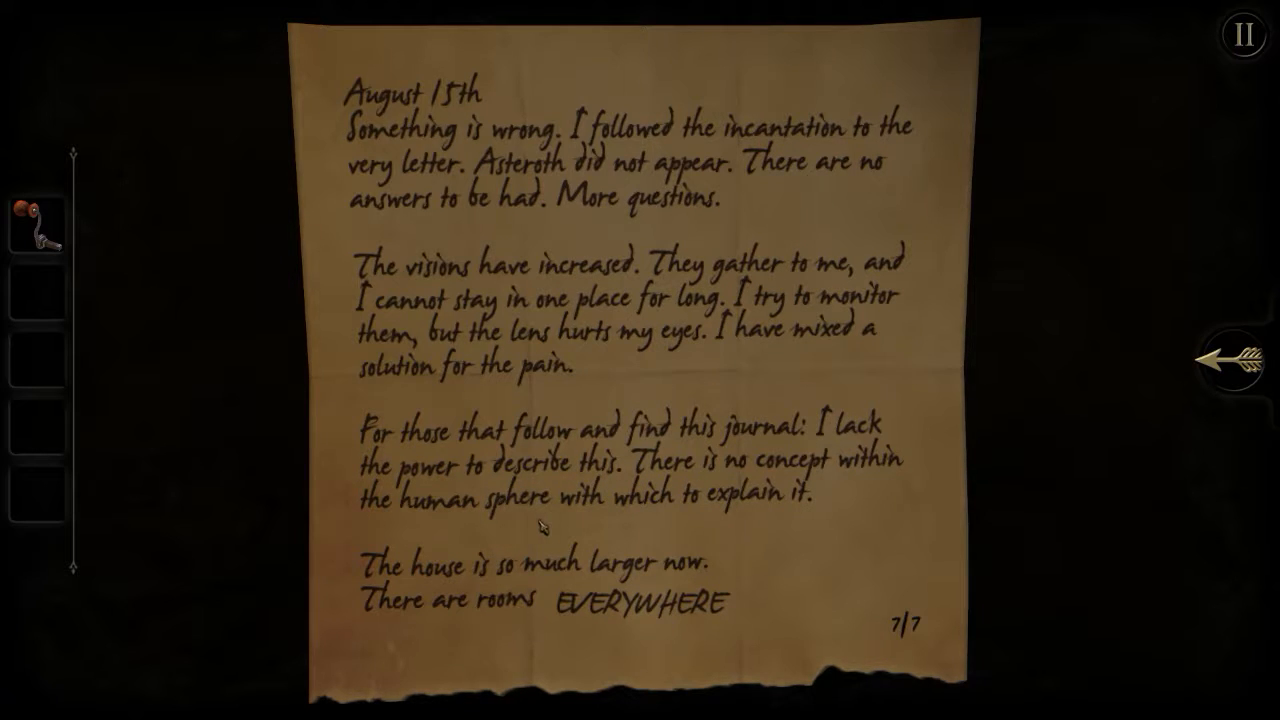
mouse_move(690, 523)
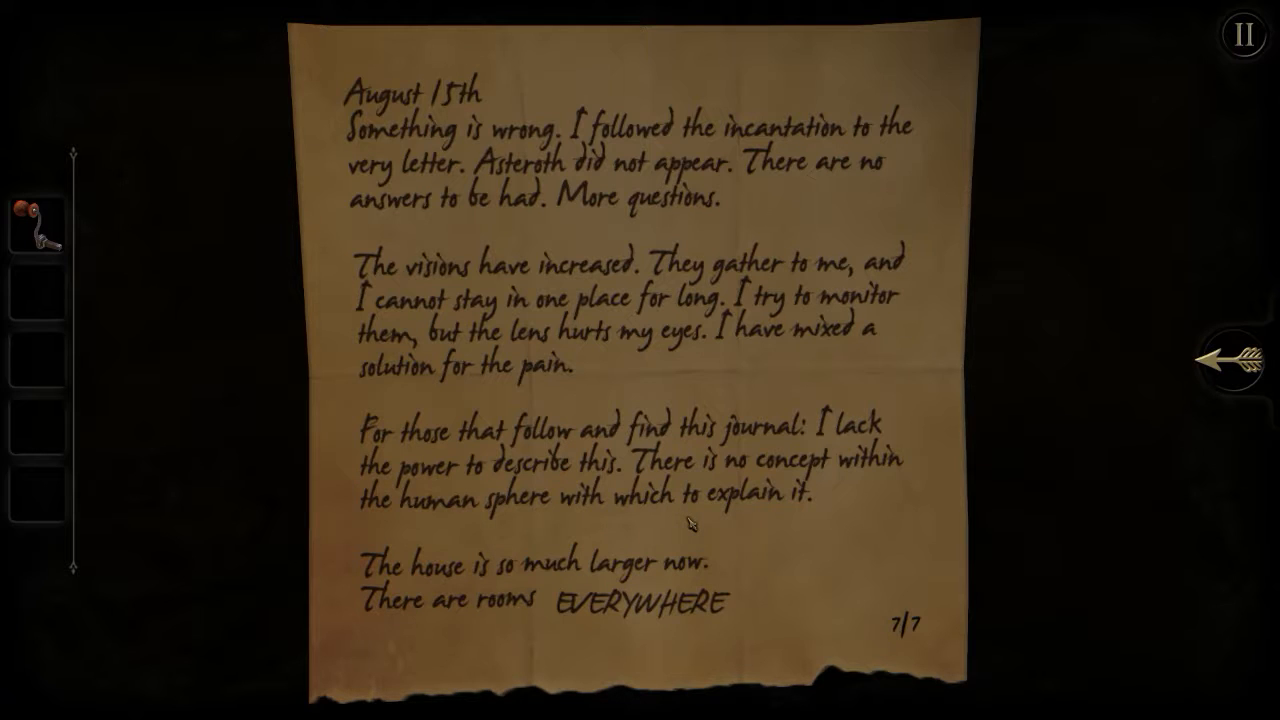
mouse_move(725, 534)
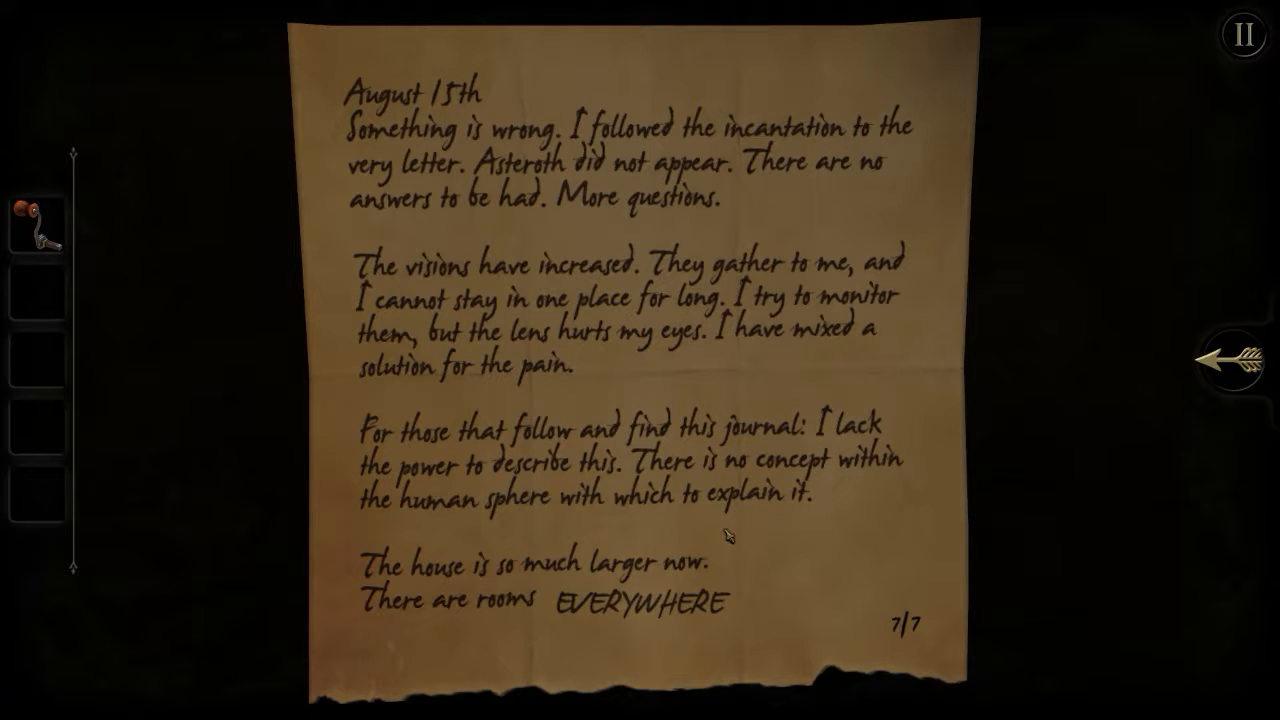
mouse_move(1035, 535)
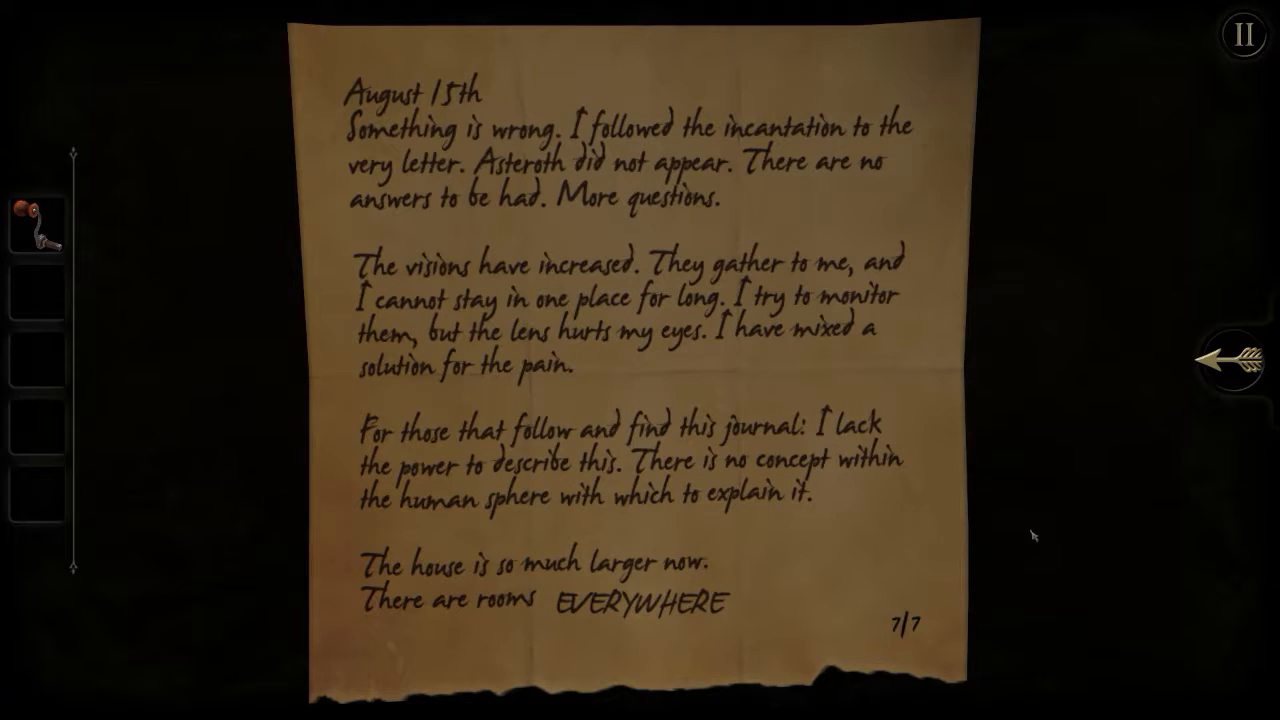
mouse_move(1210, 365)
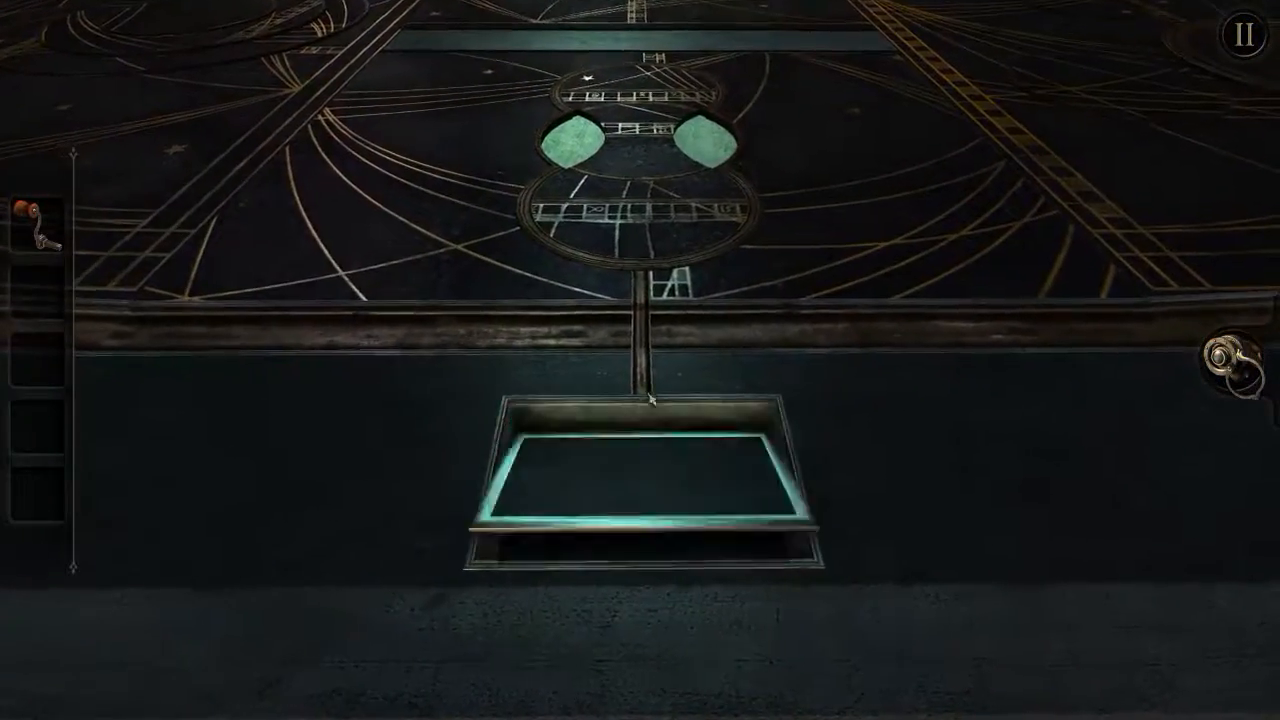
- Inspect the crank handle, fit it into the tray socket, and turn it to slide the lenses
click(636, 470)
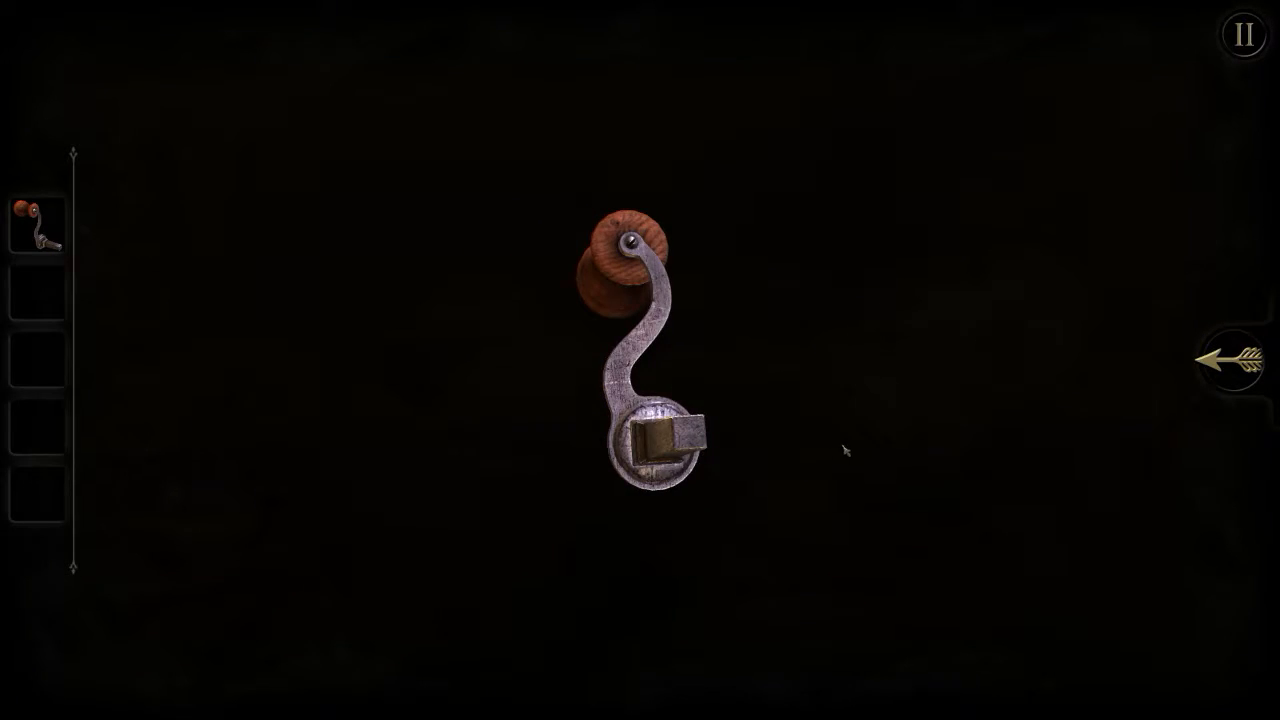
click(1240, 360)
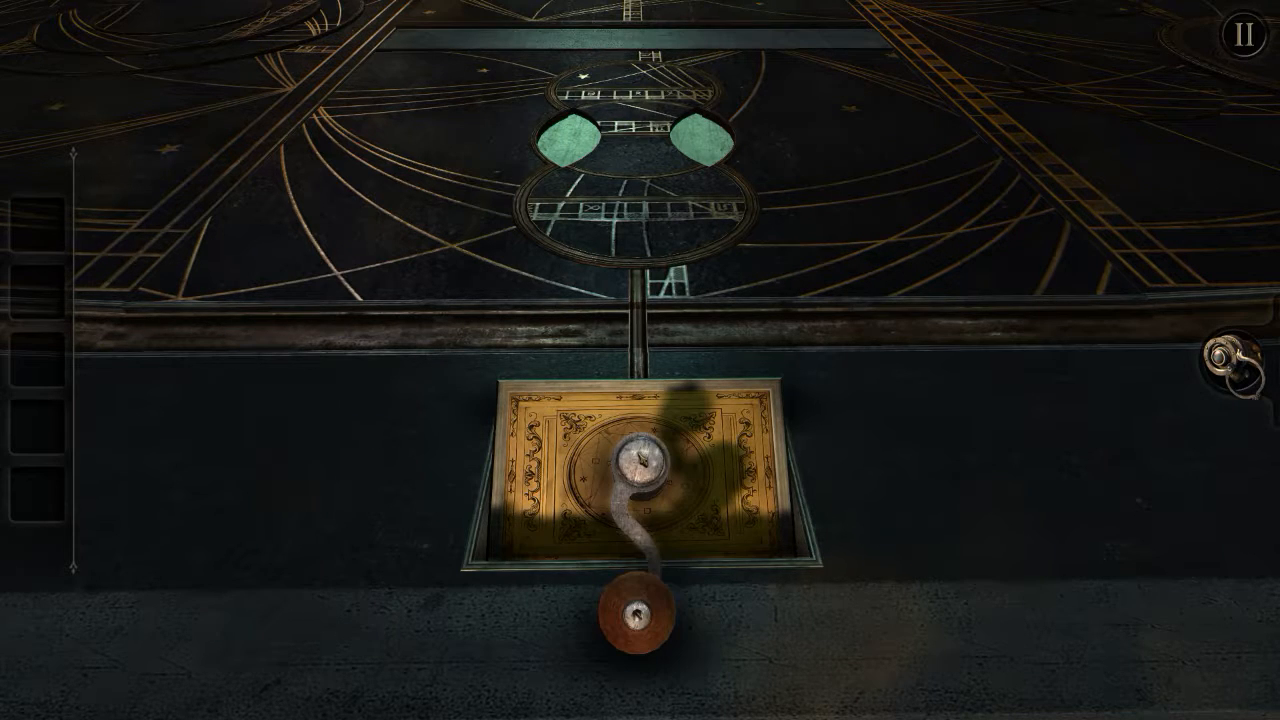
drag(615, 610, 500, 380)
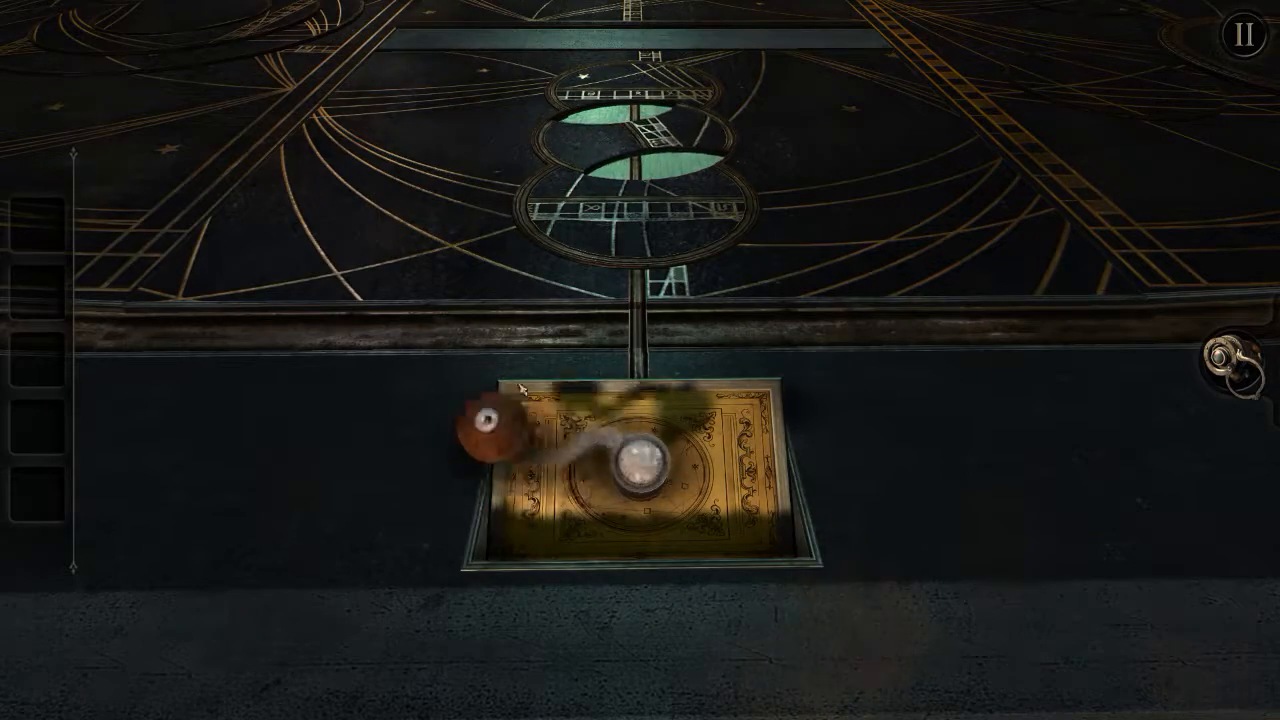
drag(480, 425, 740, 535)
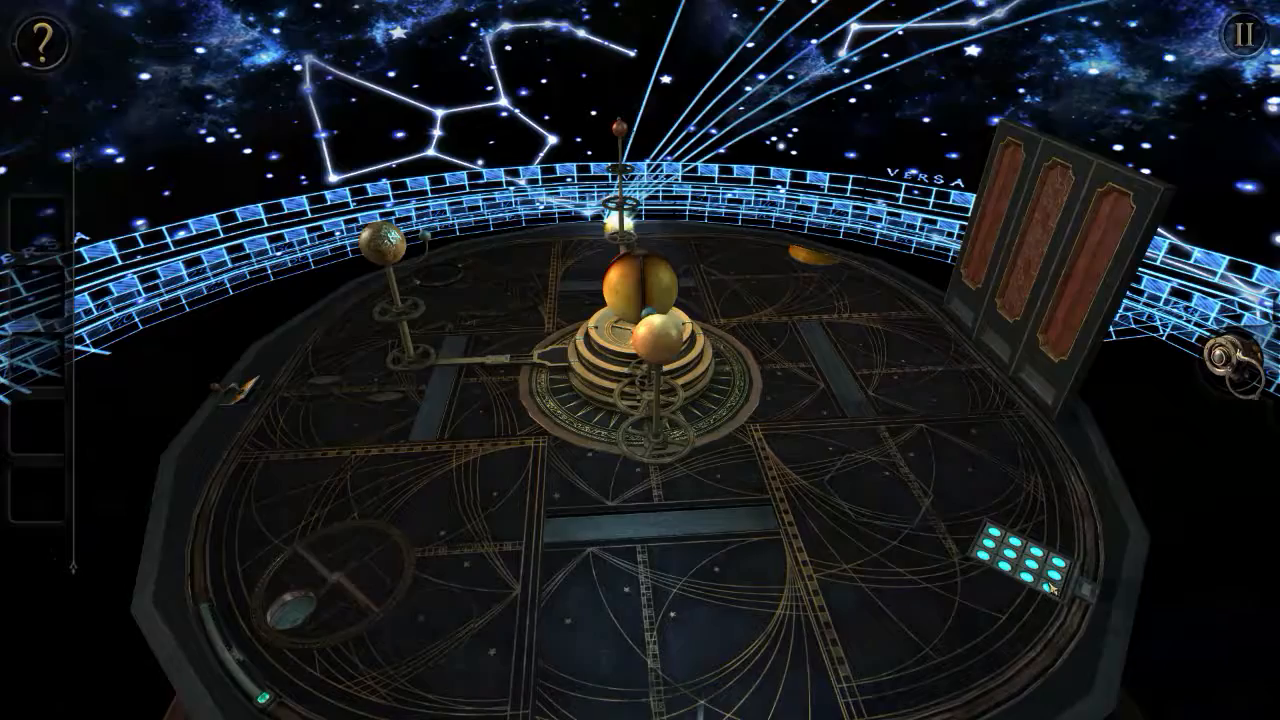
- Look at the keypad through the eyepiece so the middle column's three buttons glow
click(1010, 570)
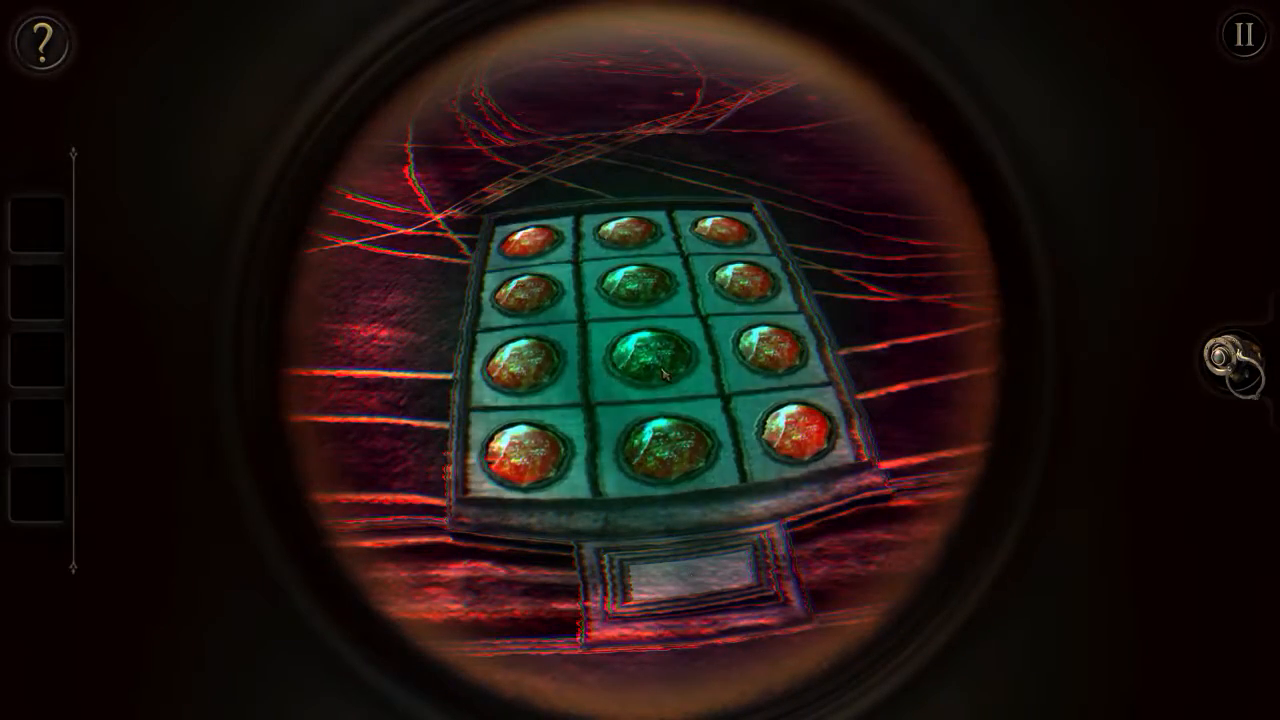
click(645, 370)
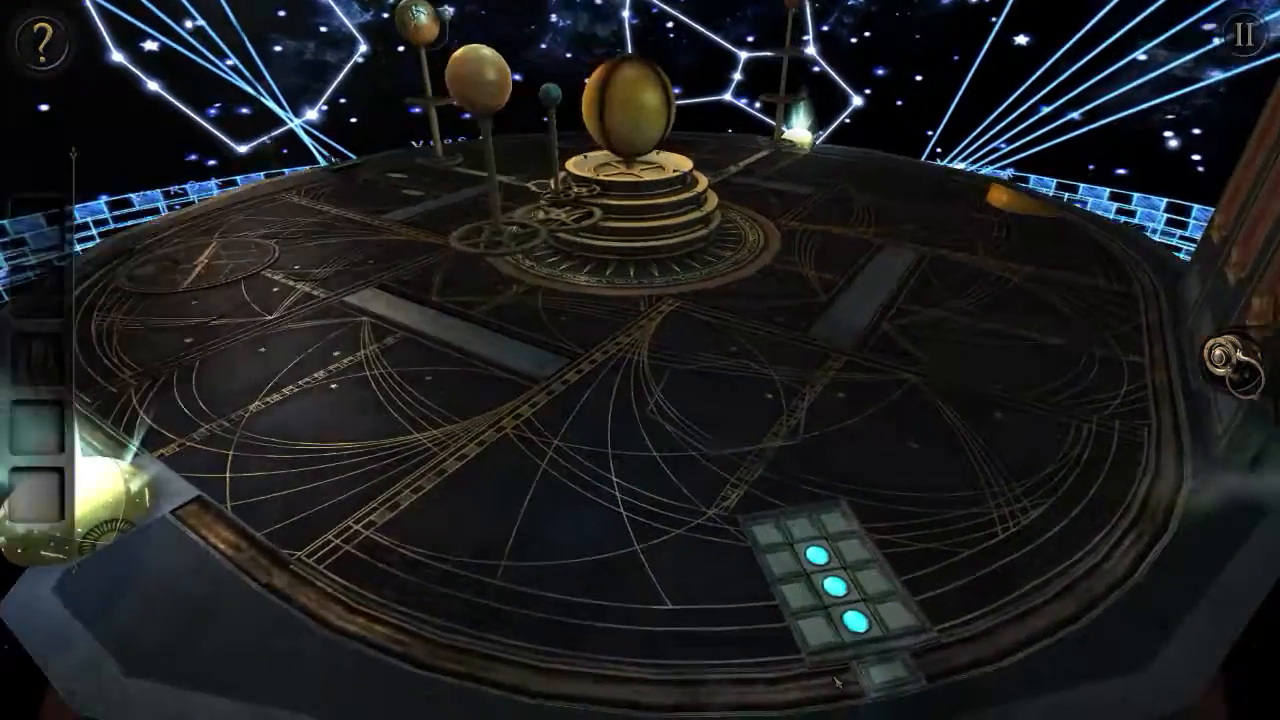
- Aim the eyepiece at the green-glowing central orrery globe to check for hidden lines
click(815, 590)
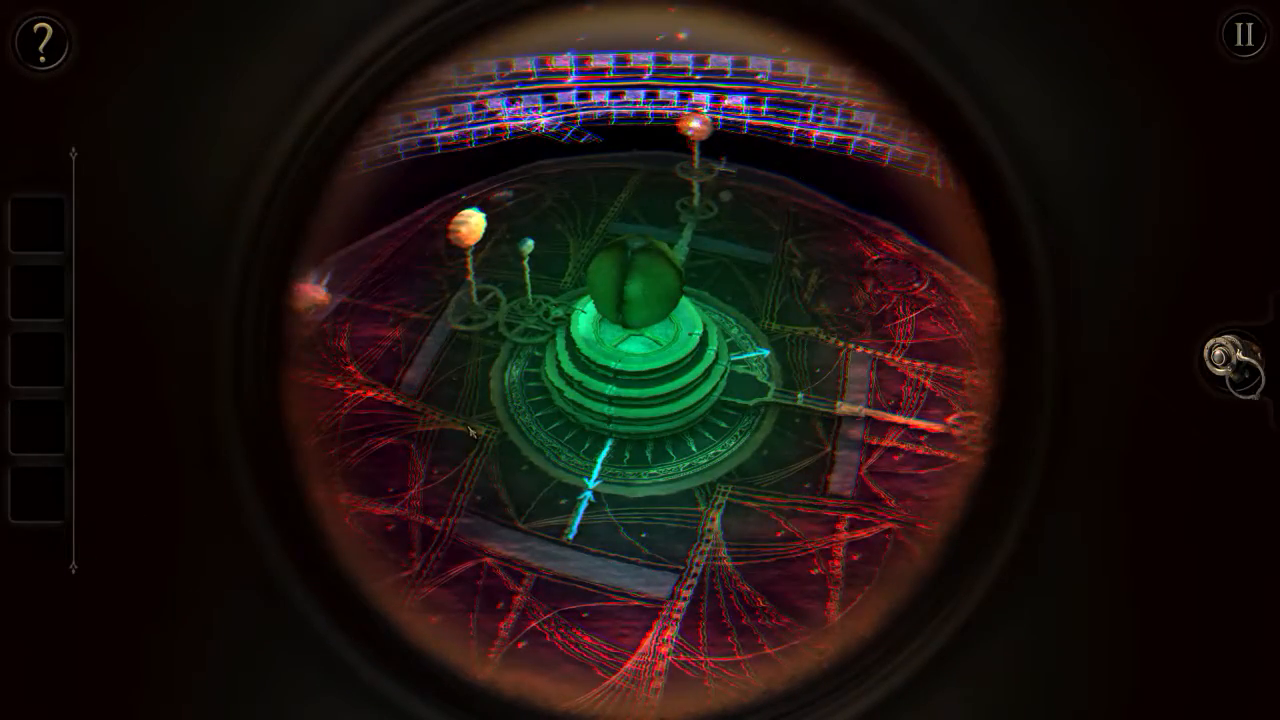
- Return to the keypad through the eyepiece, then move to the eye-medallion door panel
click(44, 45)
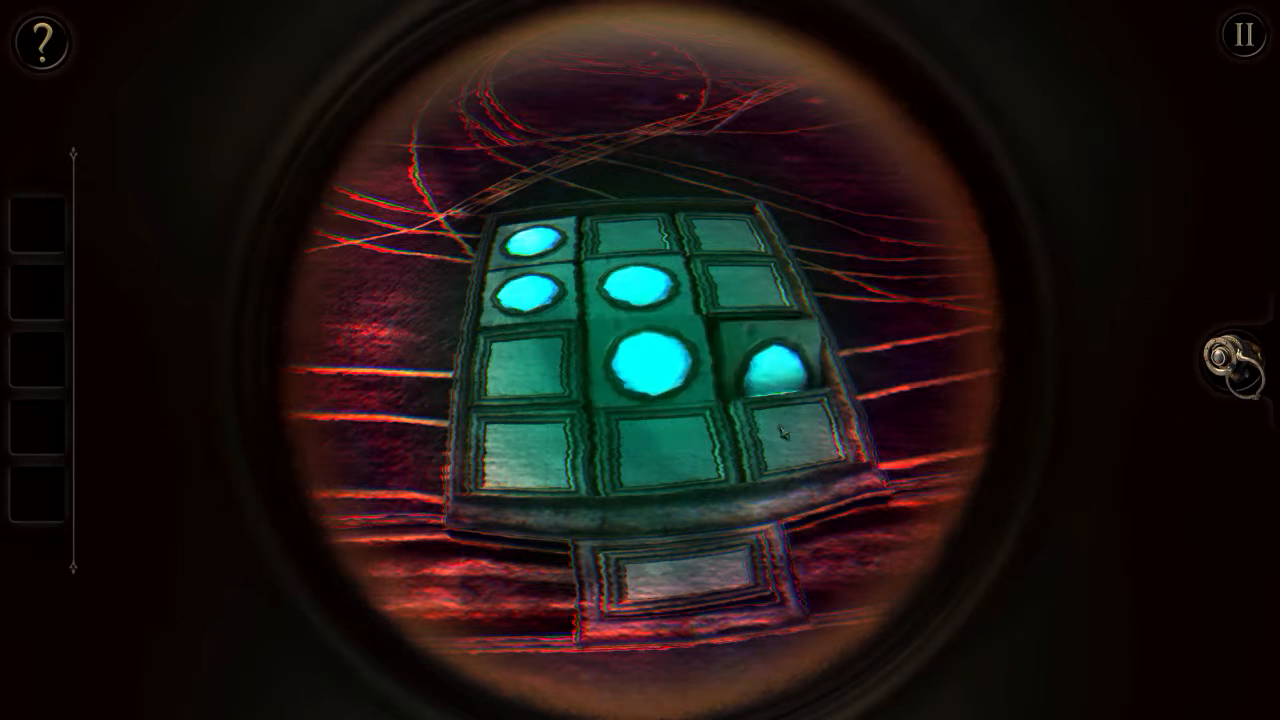
click(780, 370)
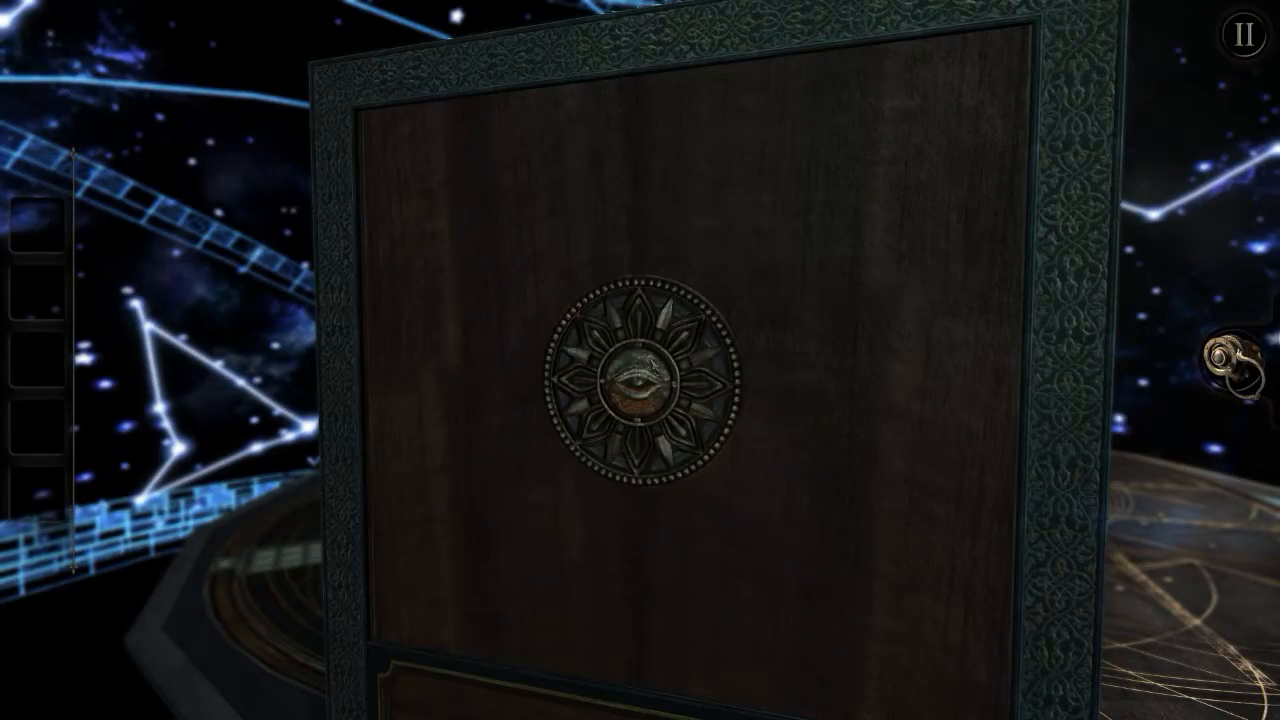
- Step back from the eye-emblem panel and move toward the eye seal on the table
click(645, 390)
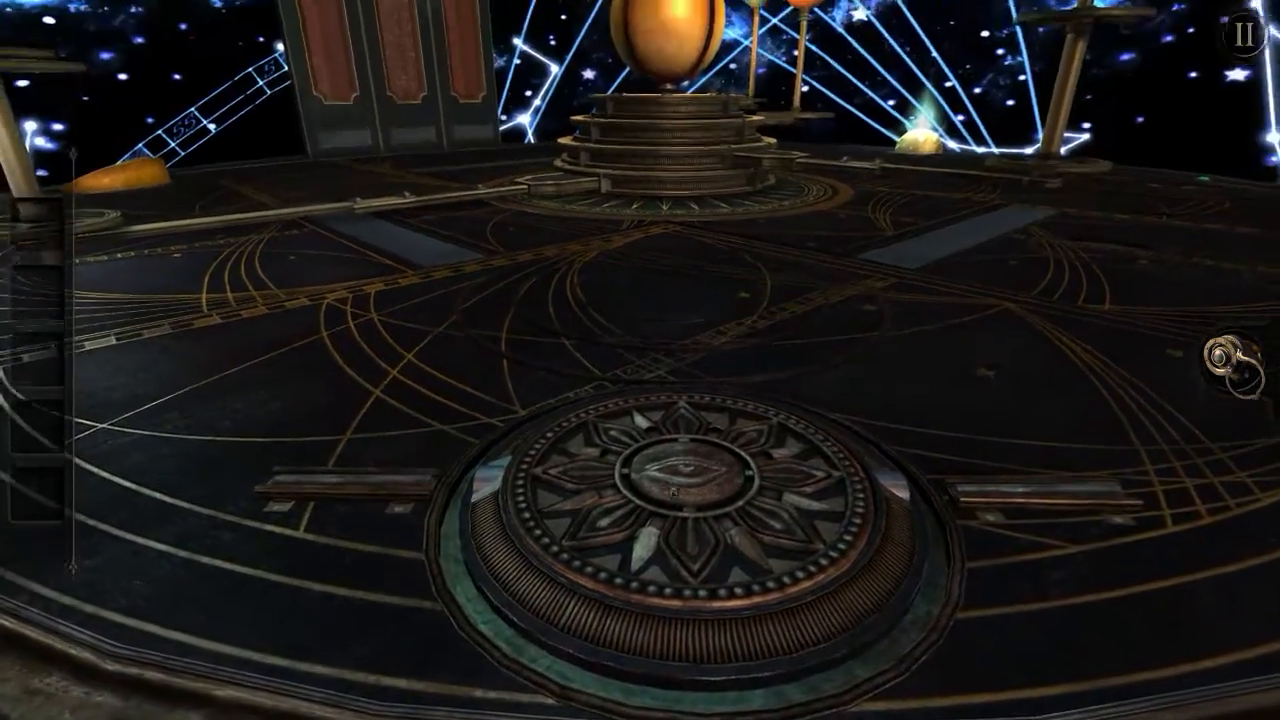
scroll(down, 3)
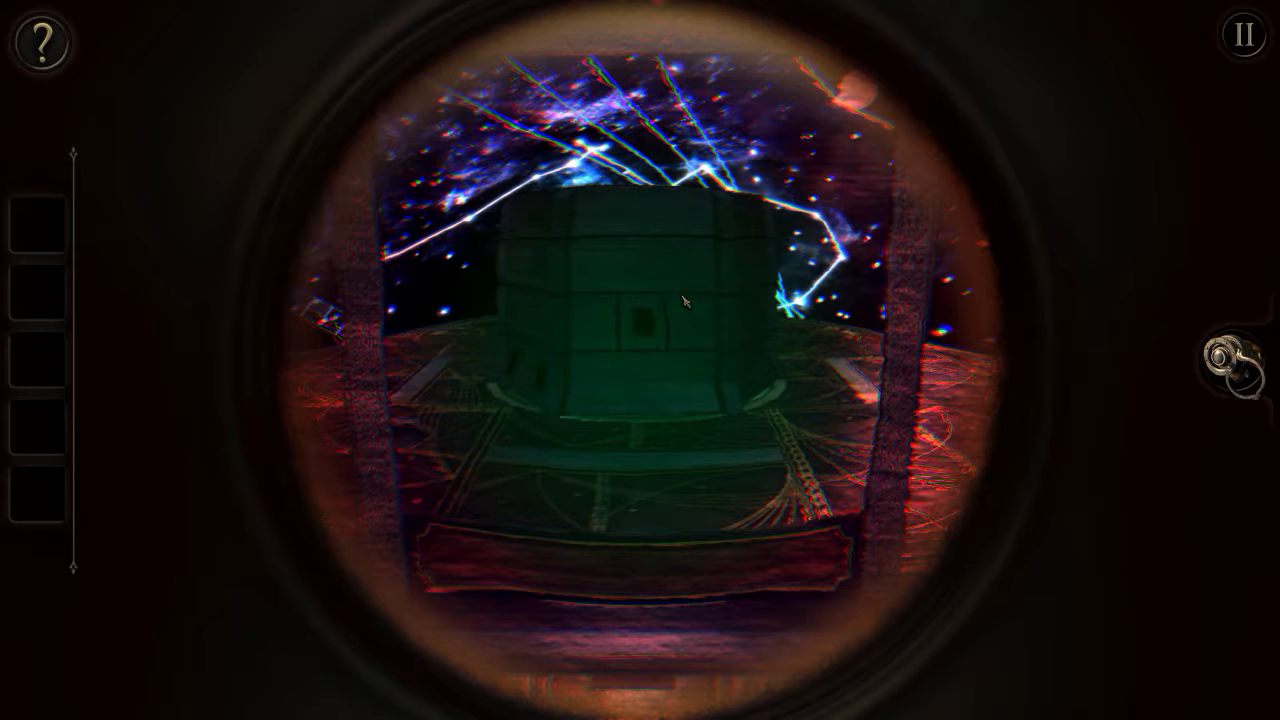
mouse_move(605, 240)
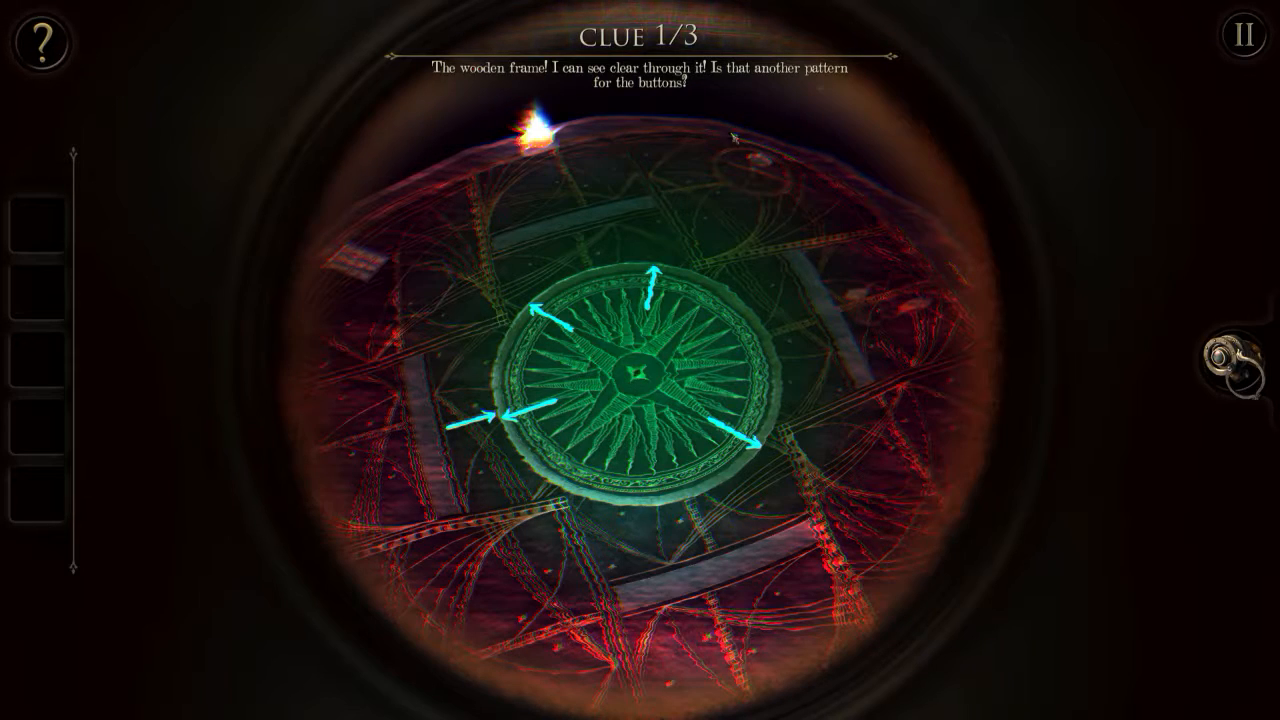
mouse_move(390, 378)
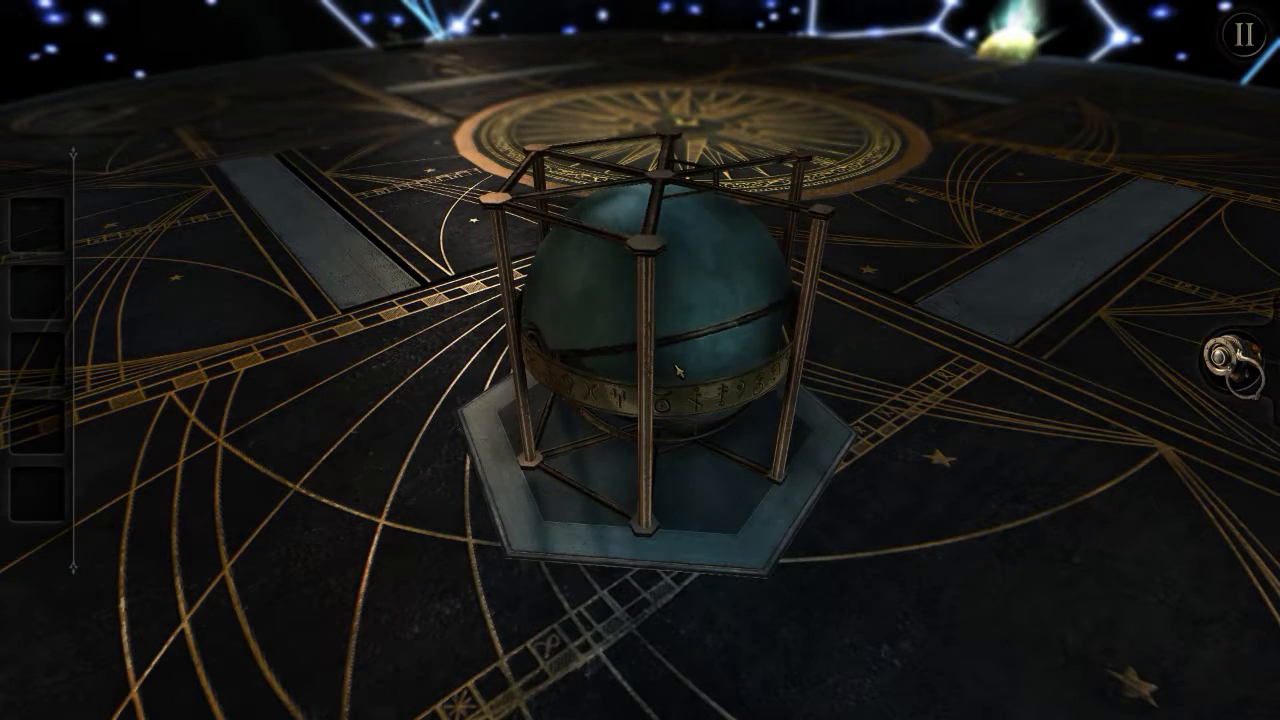
- Pick the caged sphere off the hexagonal pedestal into the inventory
click(650, 320)
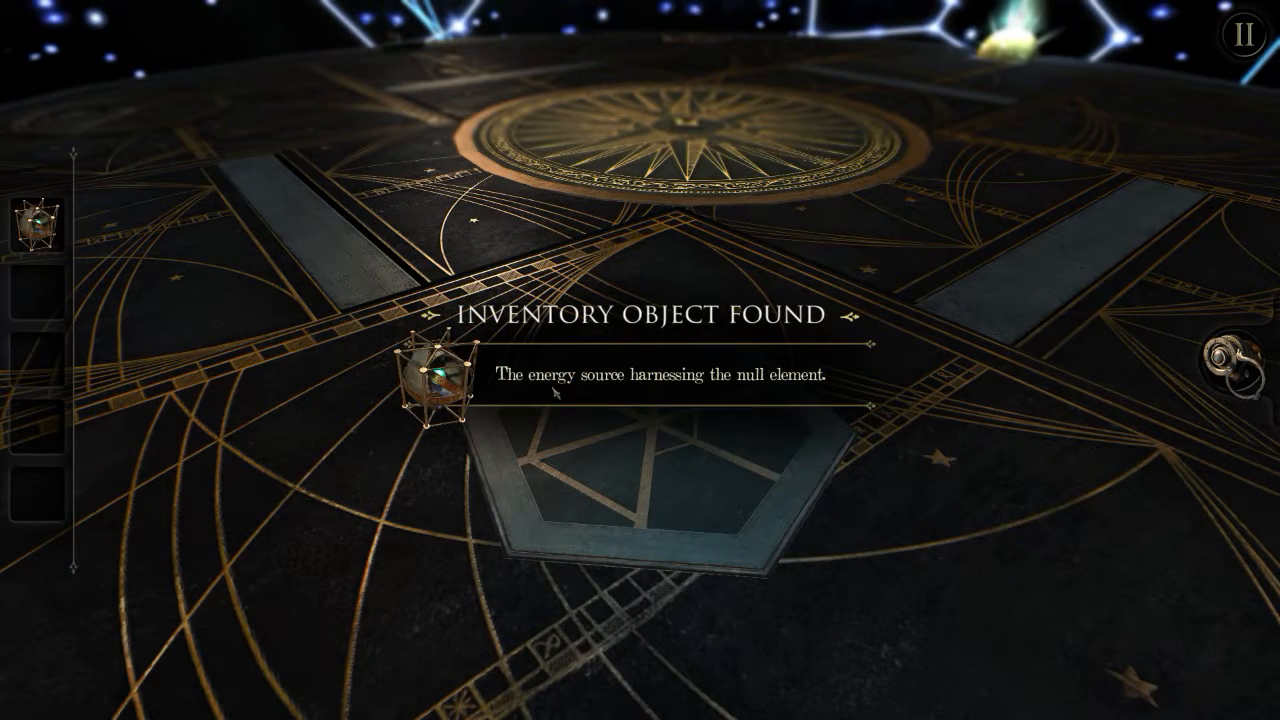
mouse_move(715, 400)
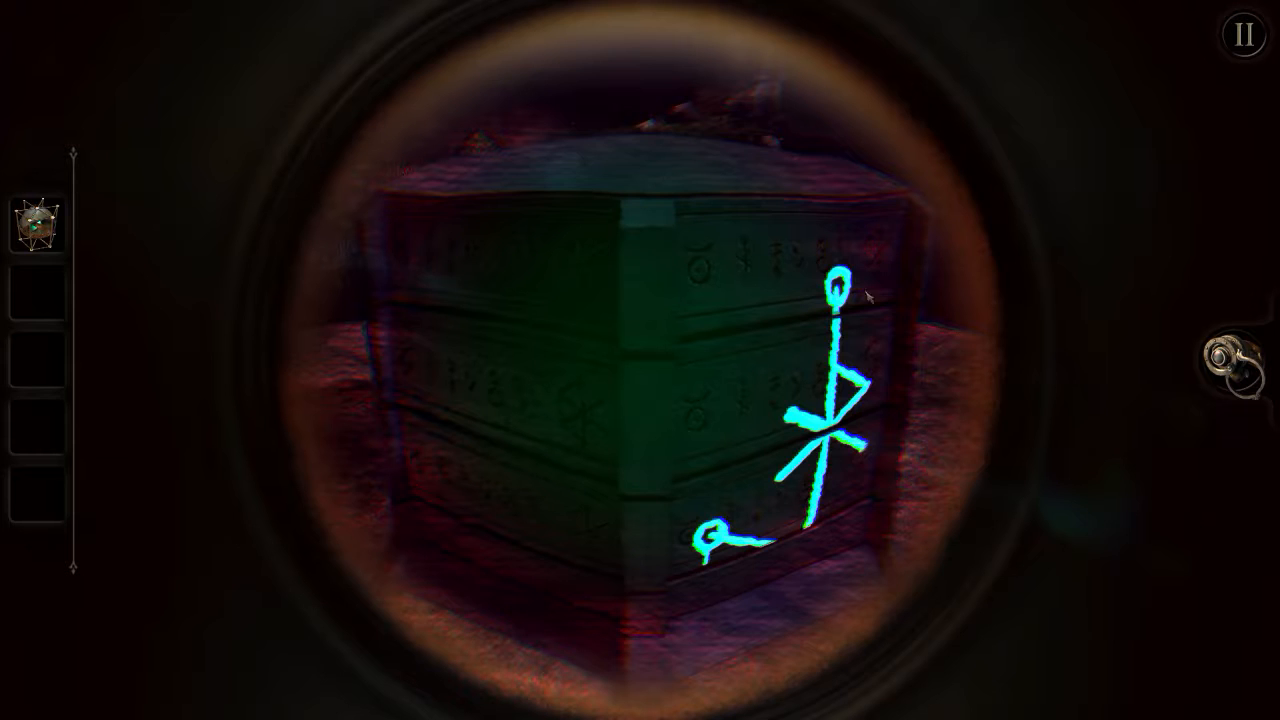
mouse_move(1095, 397)
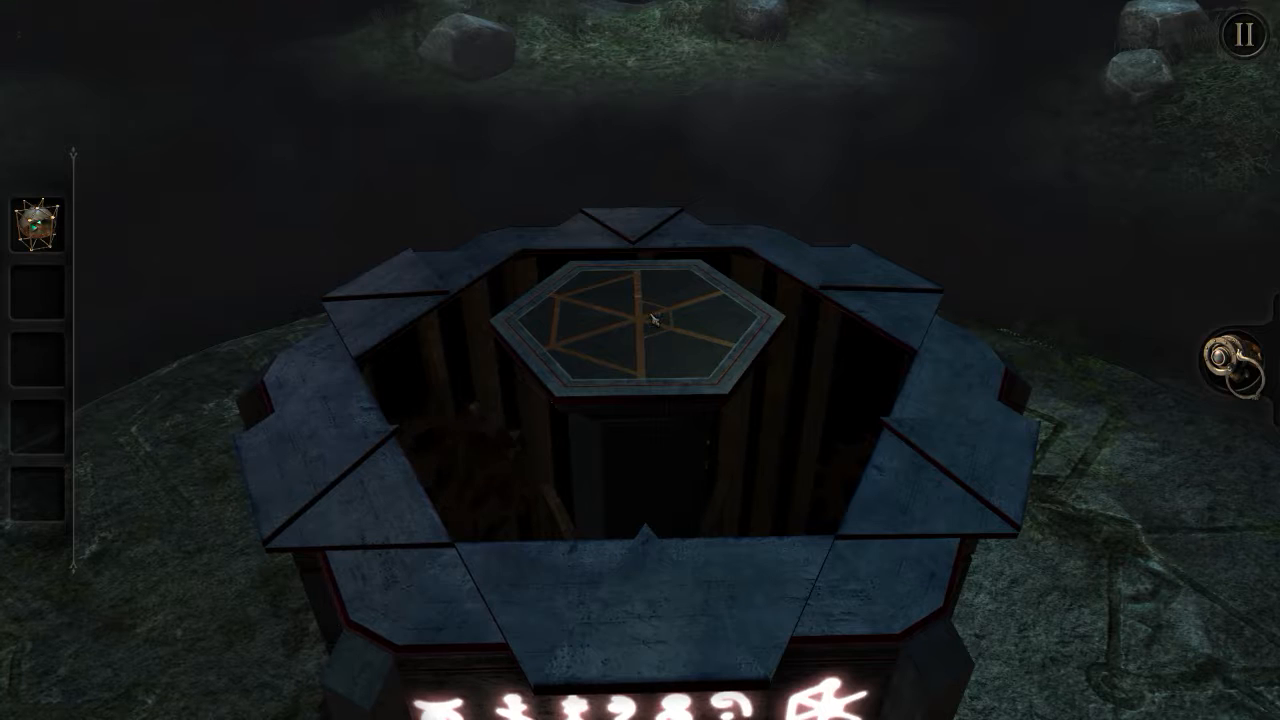
- Set the caged energy source into the altar's hexagonal recess, bringing up Chapter Complete
click(650, 320)
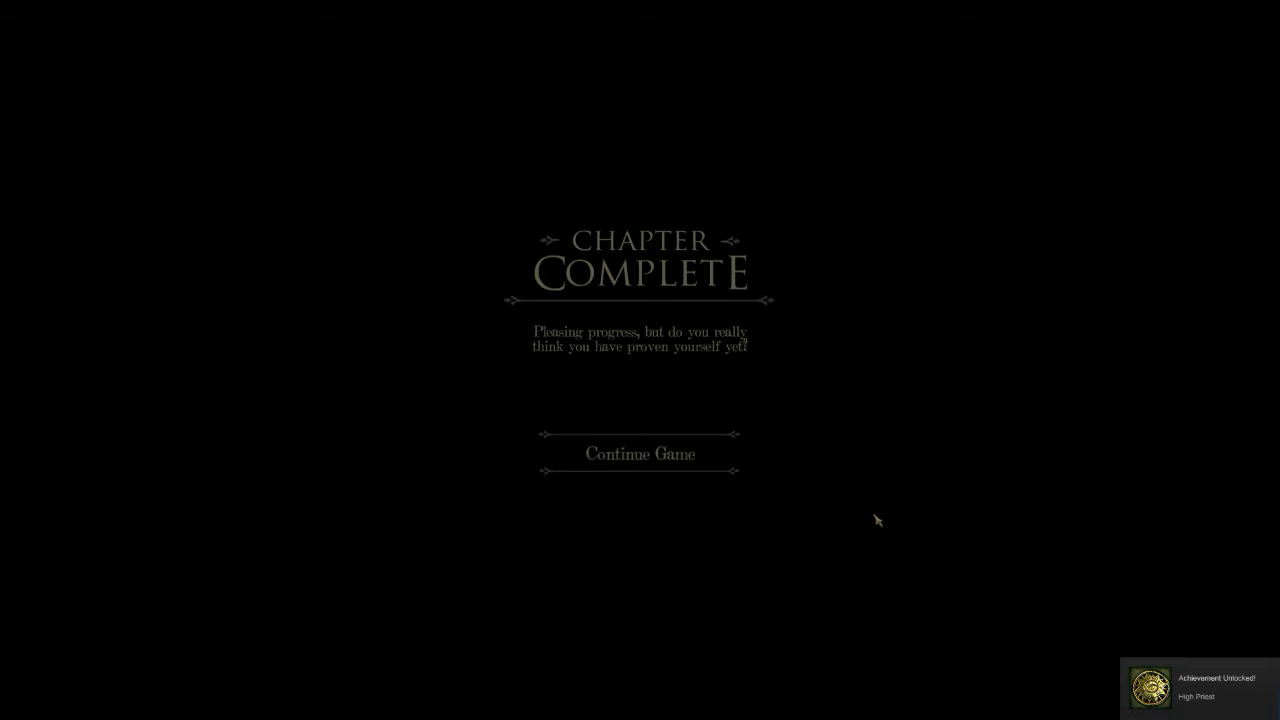
mouse_move(885, 507)
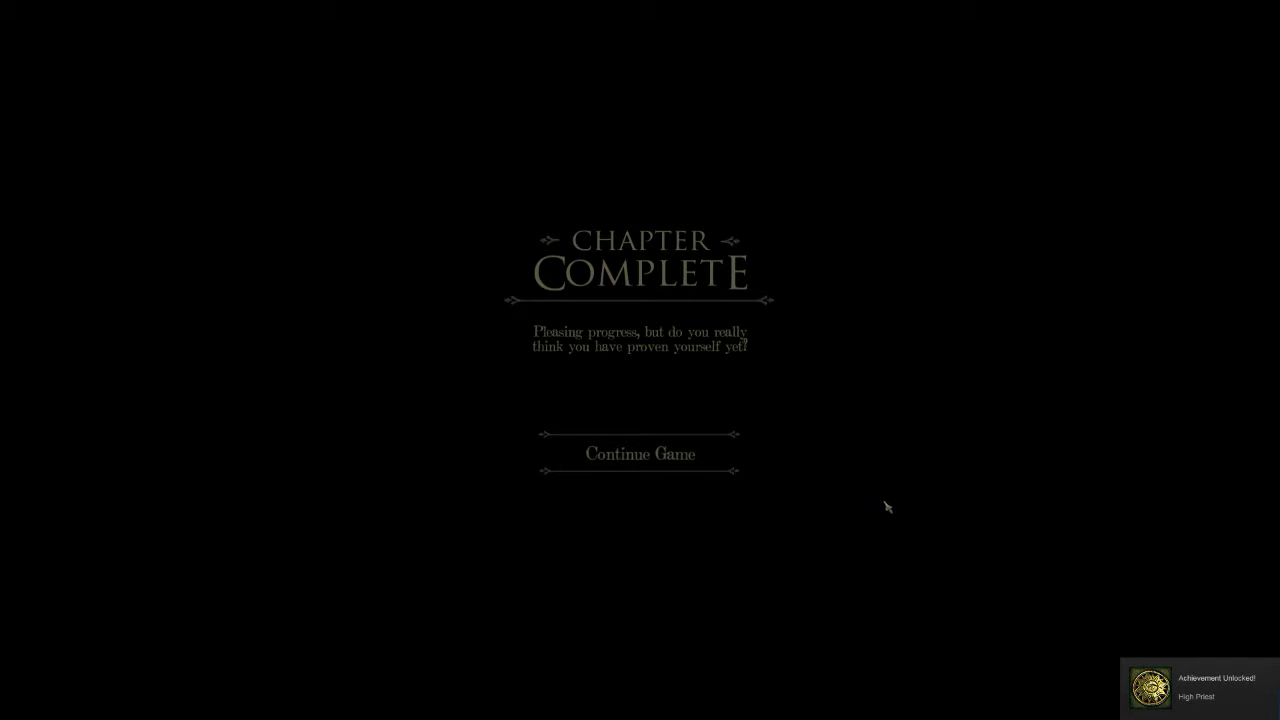